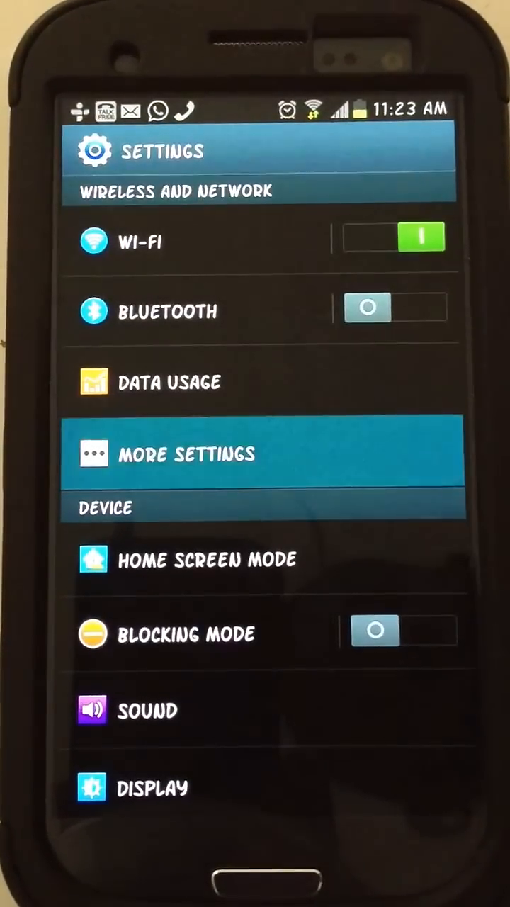
Go through More settings into Mobile networks toward the Access Point Names list.
click(186, 453)
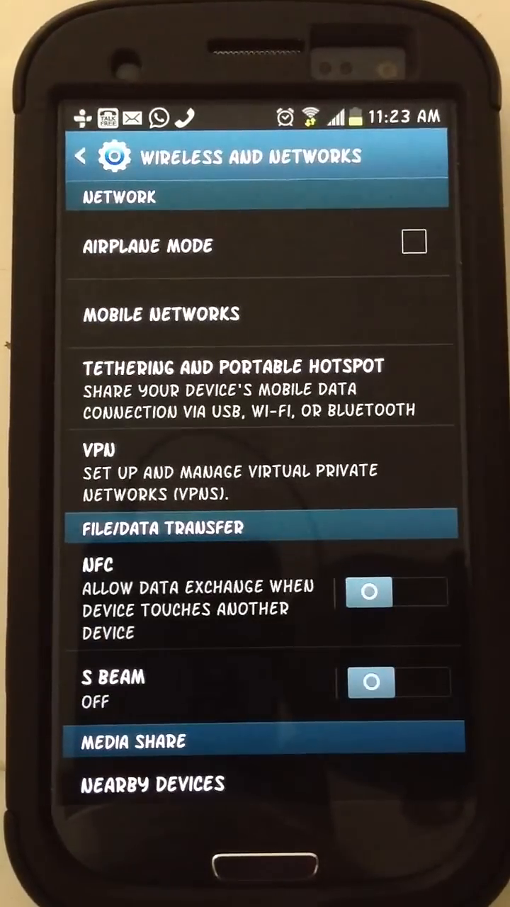
click(162, 315)
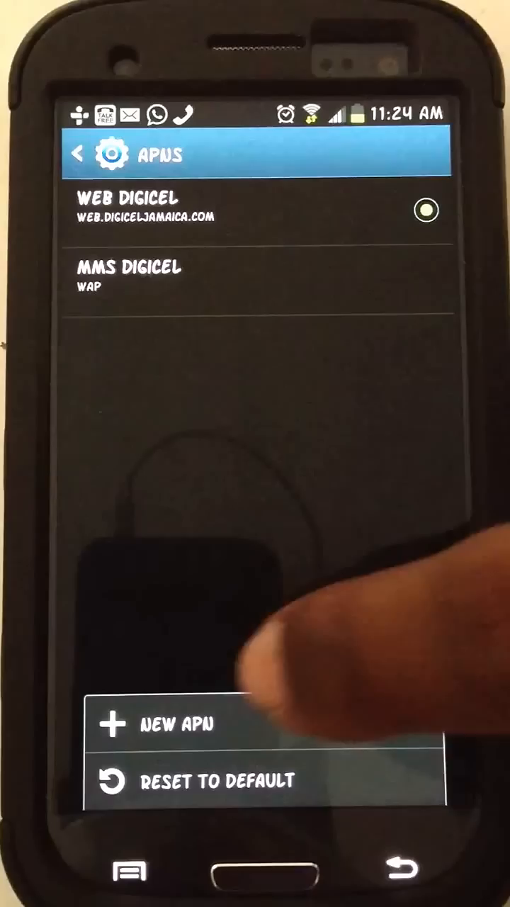
Create a new APN and enter web.digiceljamaica.com as its APN address for DIGI.
click(176, 723)
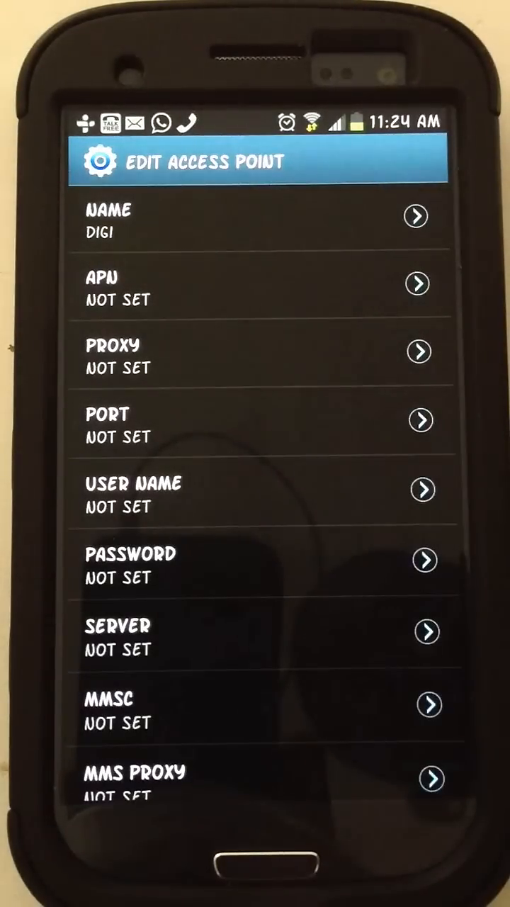
click(255, 286)
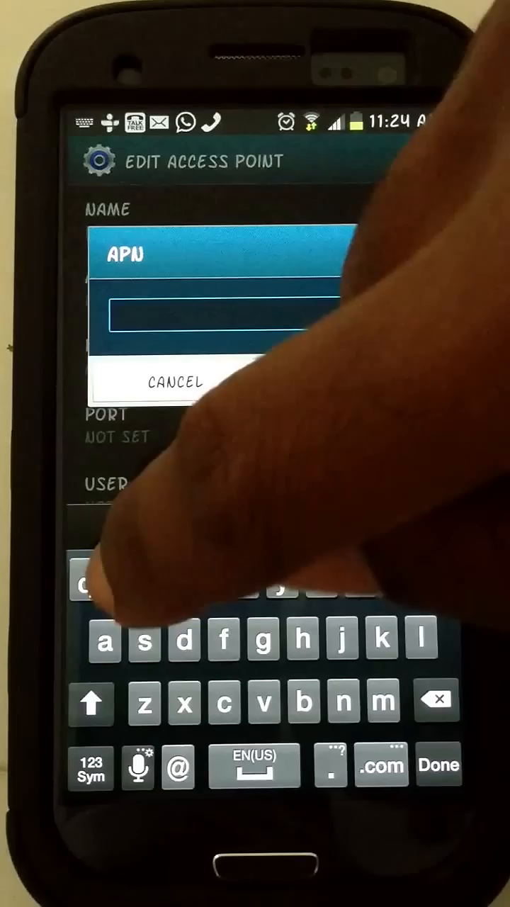
text(WEB.)
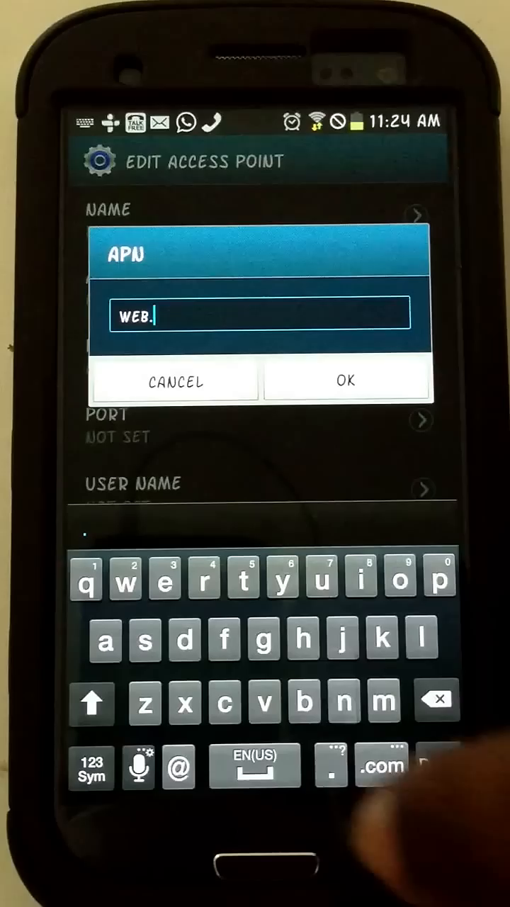
text(d)
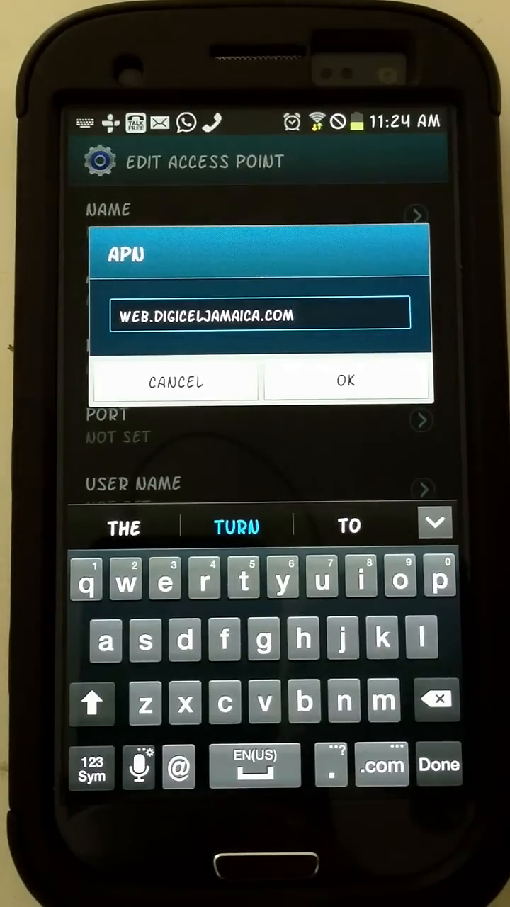
click(345, 381)
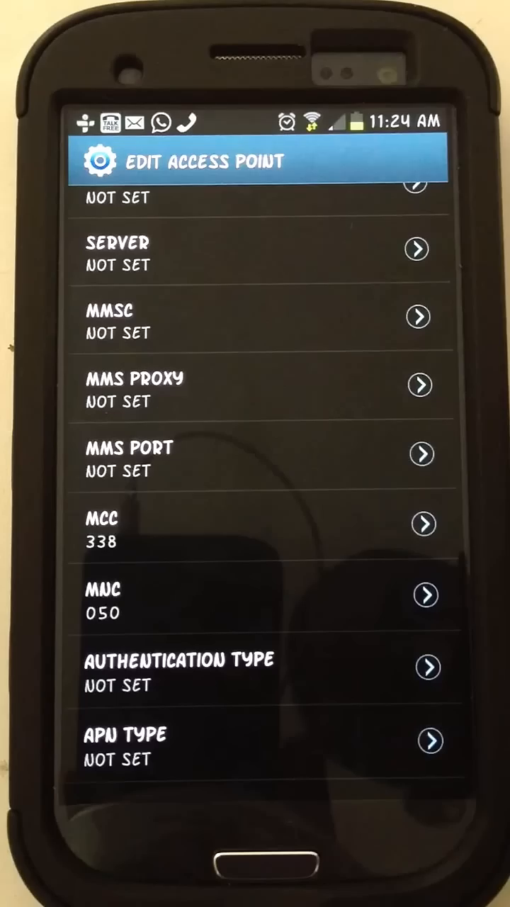
Set Authentication type to PAP or CHAP and save the DIGI access point.
click(178, 668)
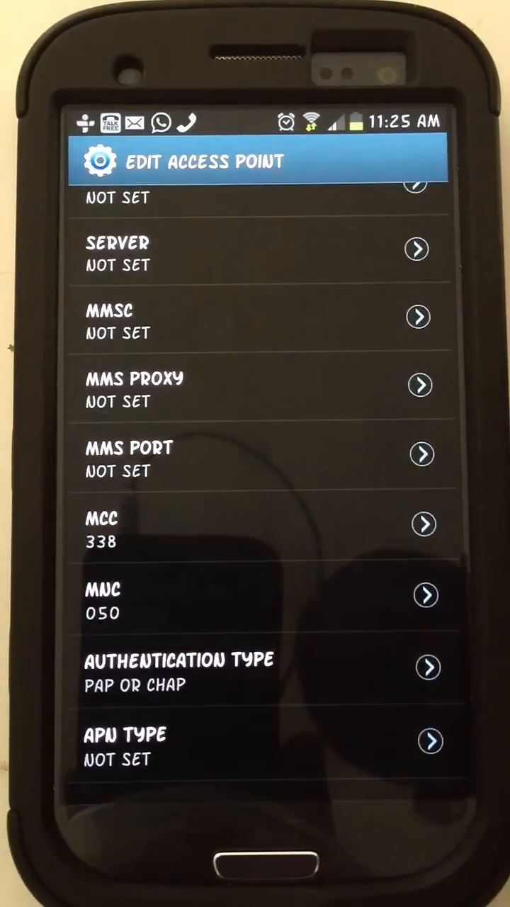
click(179, 669)
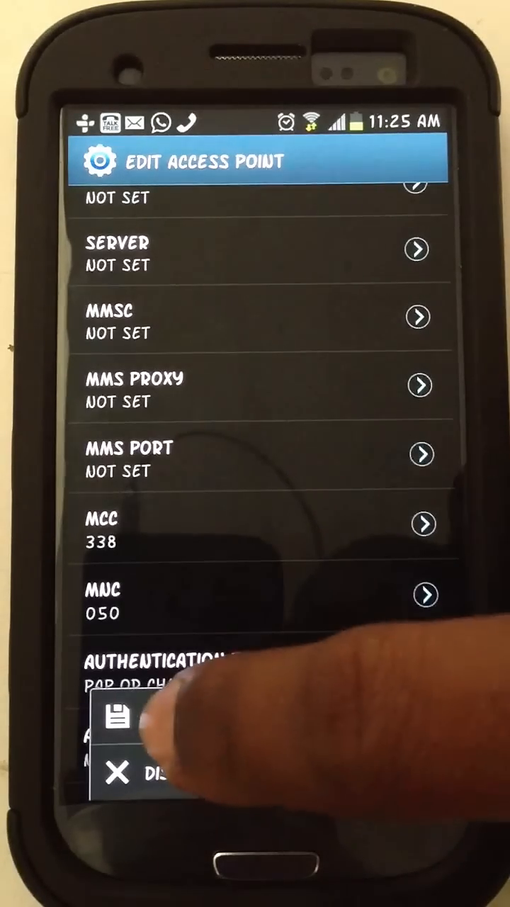
click(119, 717)
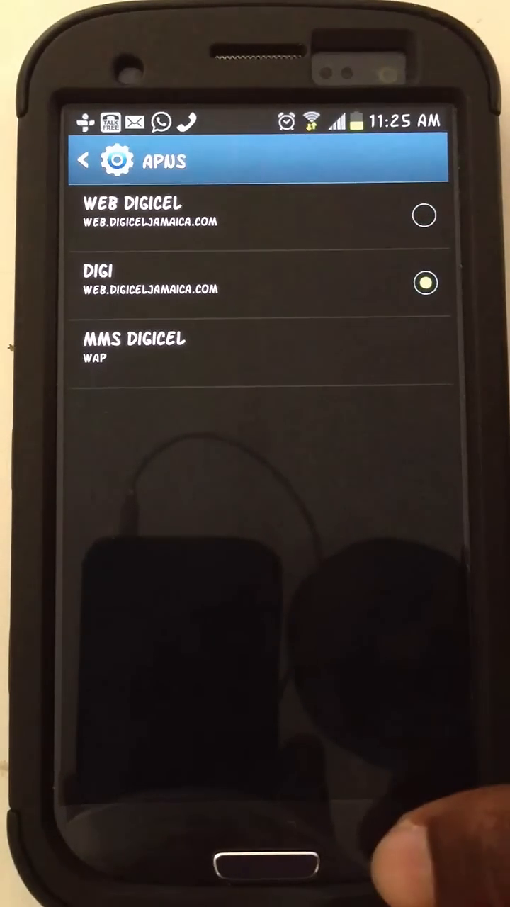
Keep DIGI selected and go back through Mobile networks to the main Settings list.
click(83, 159)
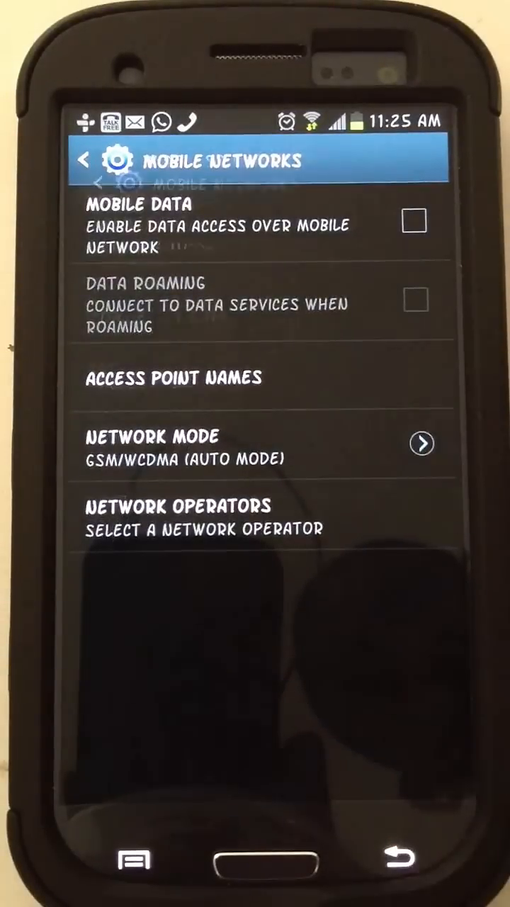
click(84, 159)
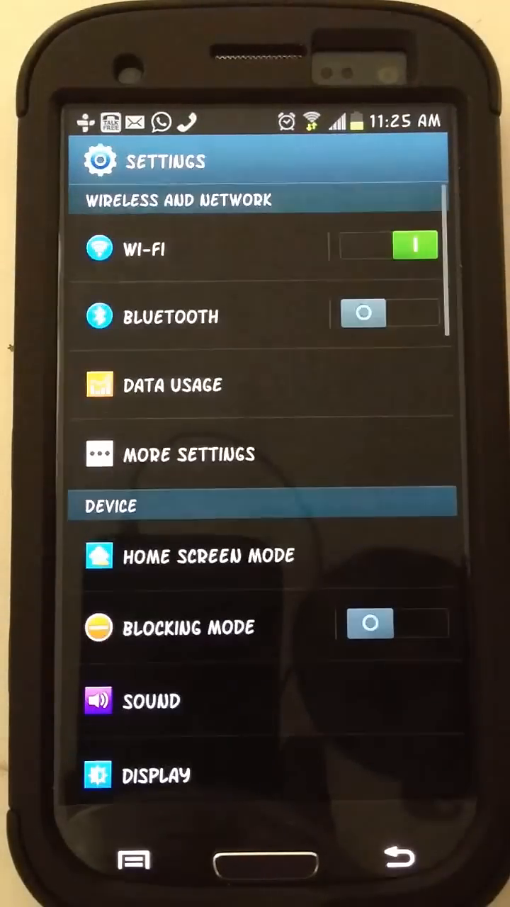